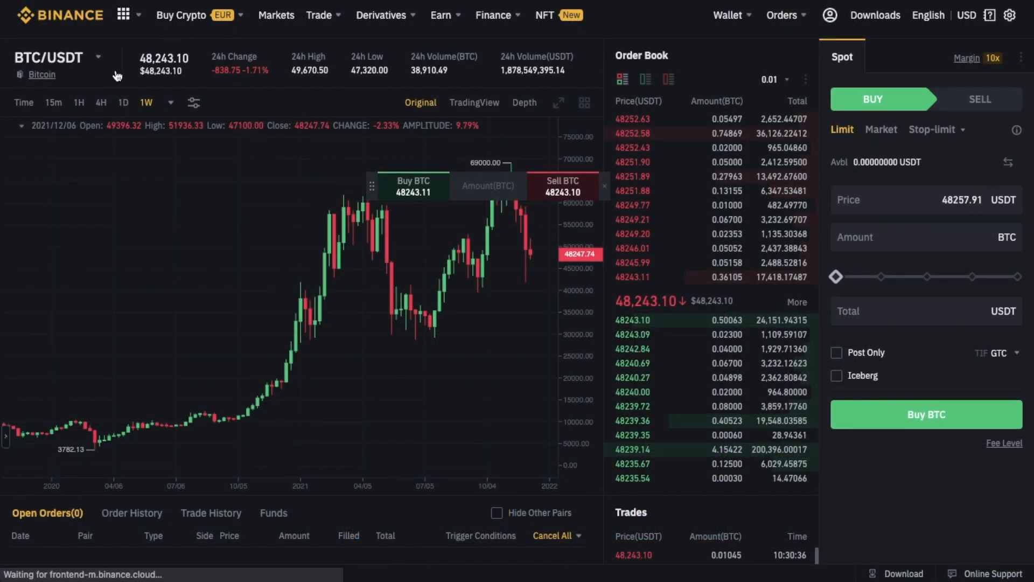
Switch the trading pair from BTC/USDT to BTC/GBP using the GBP market filter.
{"action": "left_click", "coordinate": [98, 59]}
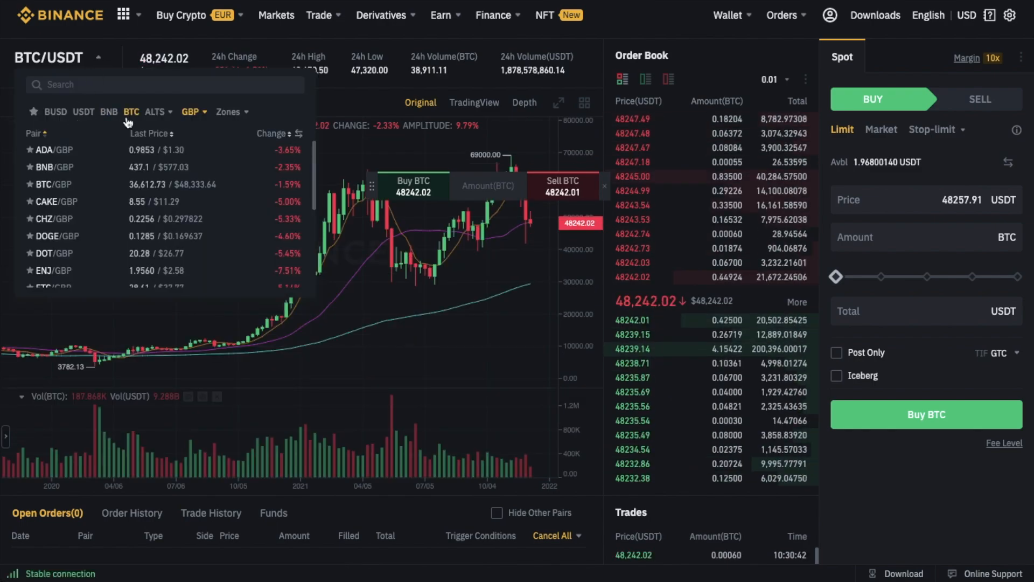
{"action": "left_click", "coordinate": [191, 111]}
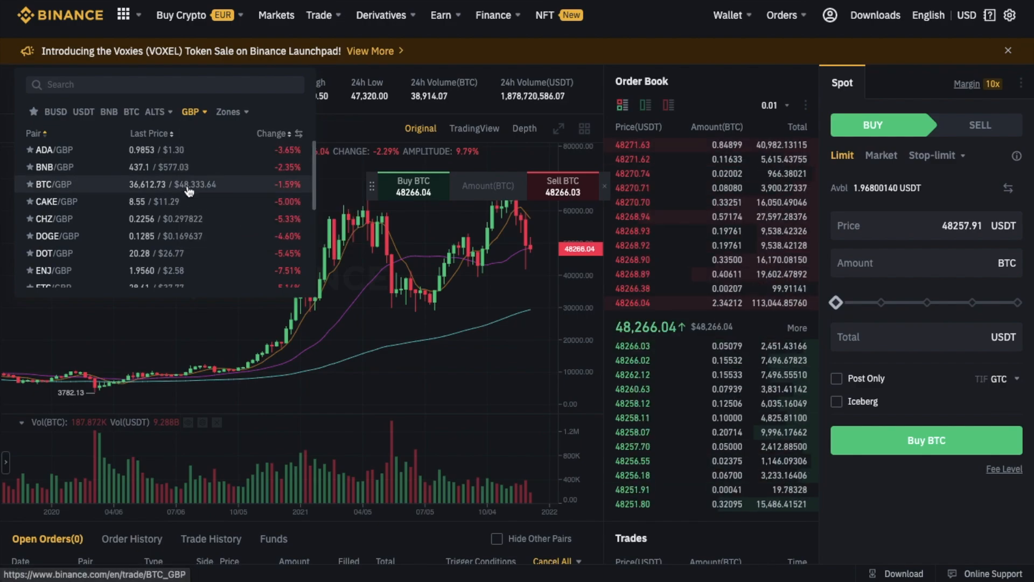
{"action": "left_click", "coordinate": [728, 15]}
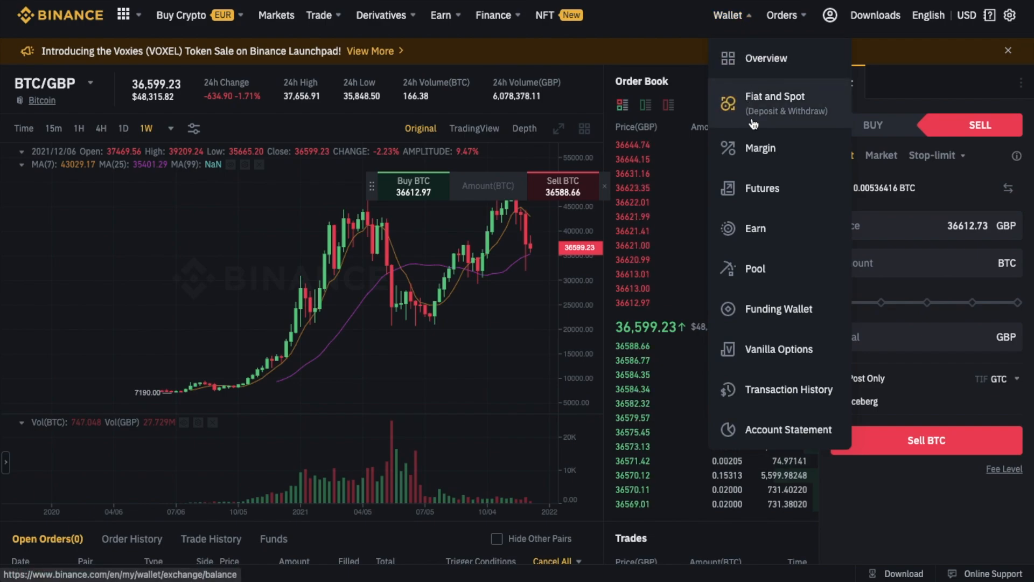
{"action": "mouse_move", "coordinate": [803, 115]}
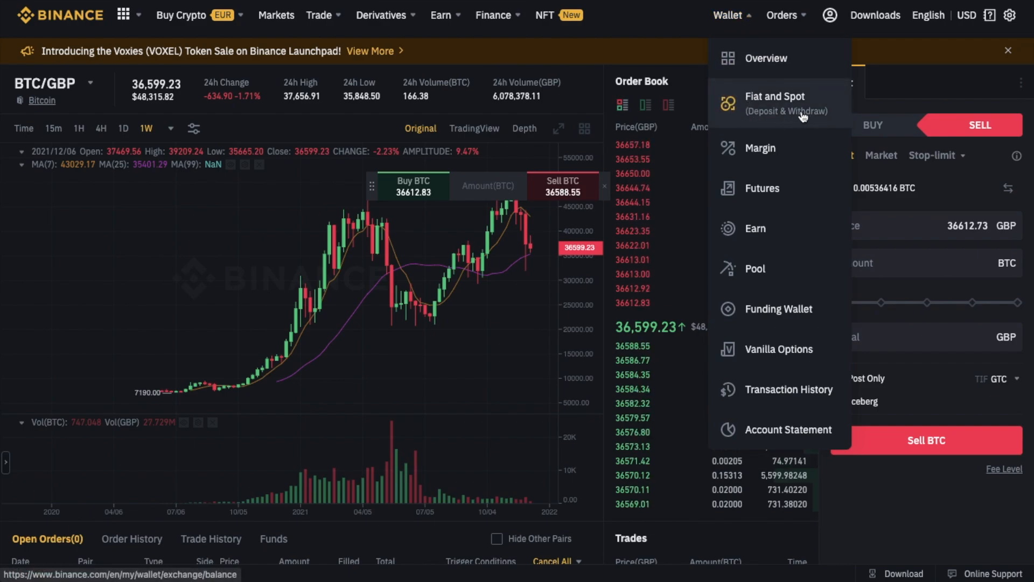
Open Fiat and Spot balances, expand the fiat list to EUR, TRY, GBP, and search 'gbp'.
{"action": "left_click", "coordinate": [775, 103]}
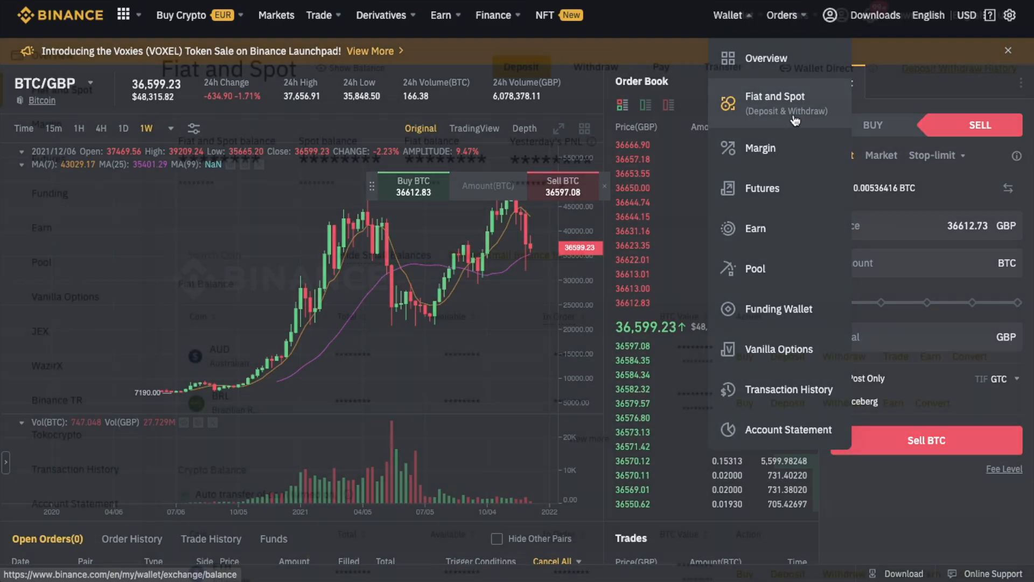
{"action": "left_click", "coordinate": [775, 102]}
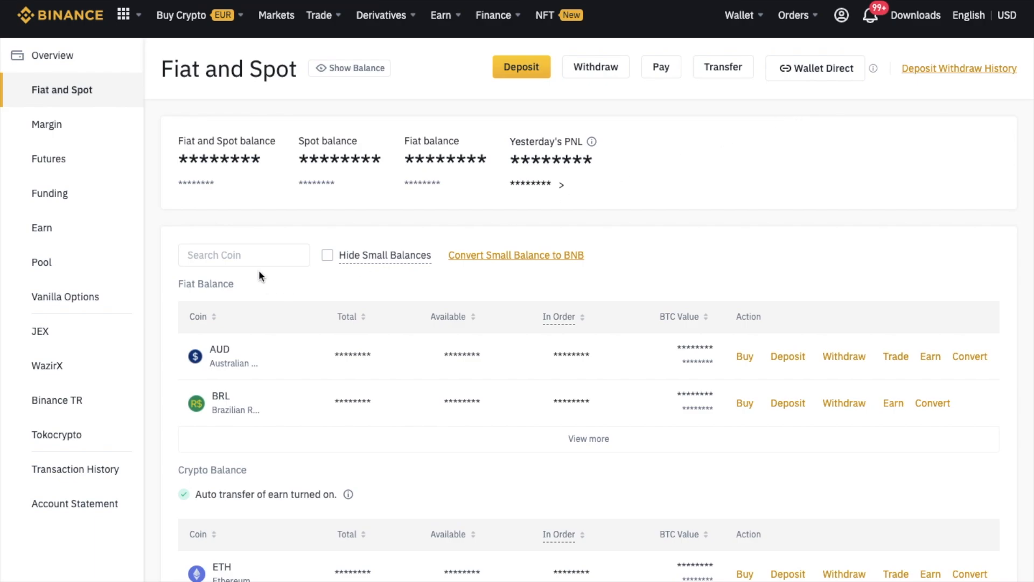
{"action": "mouse_move", "coordinate": [549, 446]}
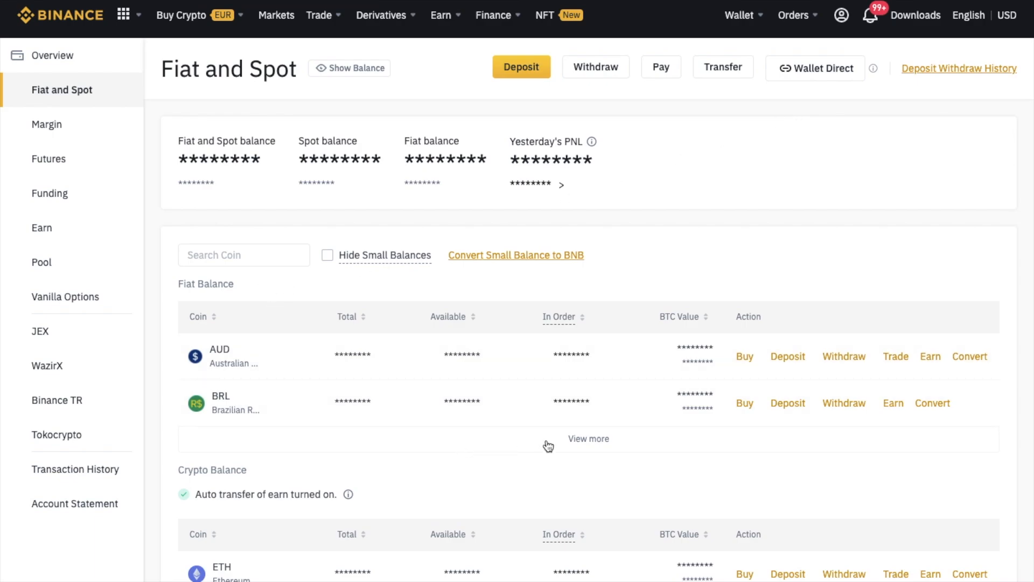
{"action": "left_click", "coordinate": [588, 439]}
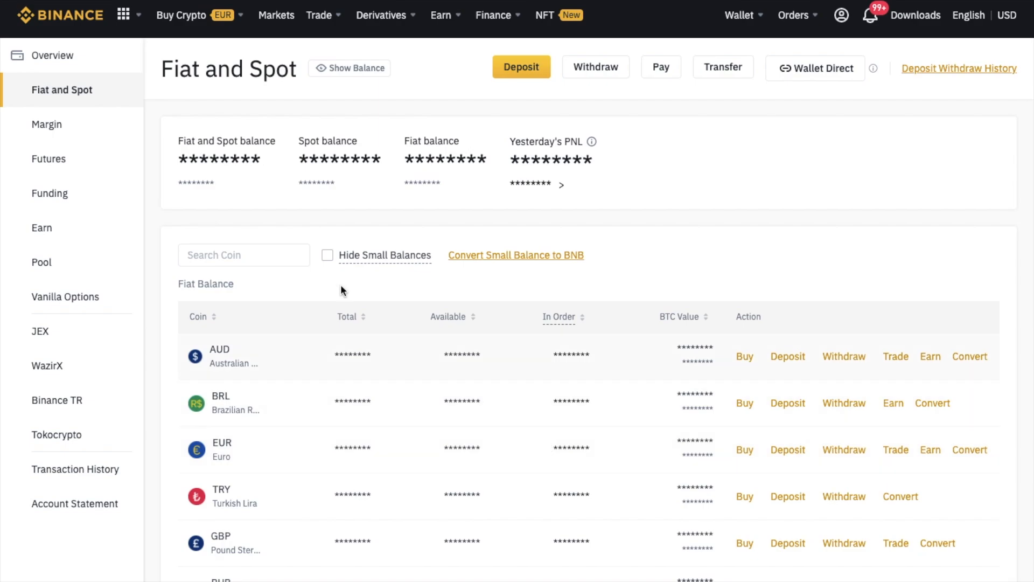
{"action": "type", "text": "gbp"}
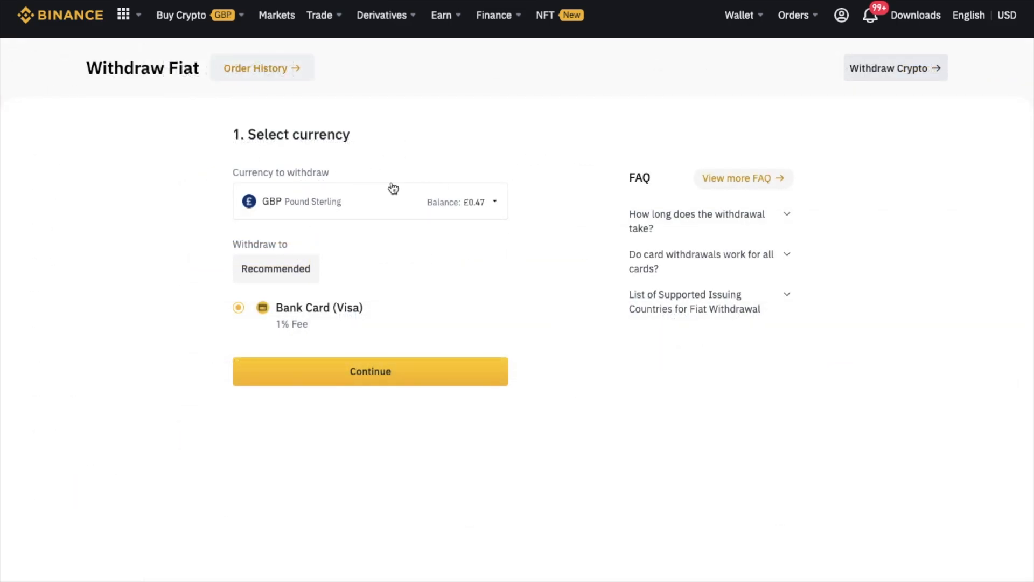
{"action": "mouse_move", "coordinate": [284, 333]}
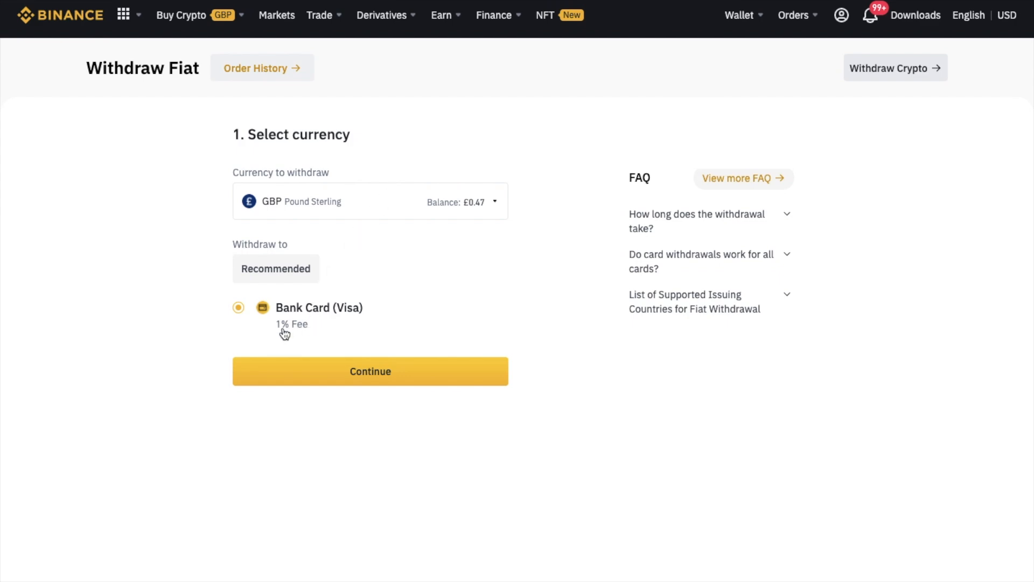
{"action": "mouse_move", "coordinate": [330, 334]}
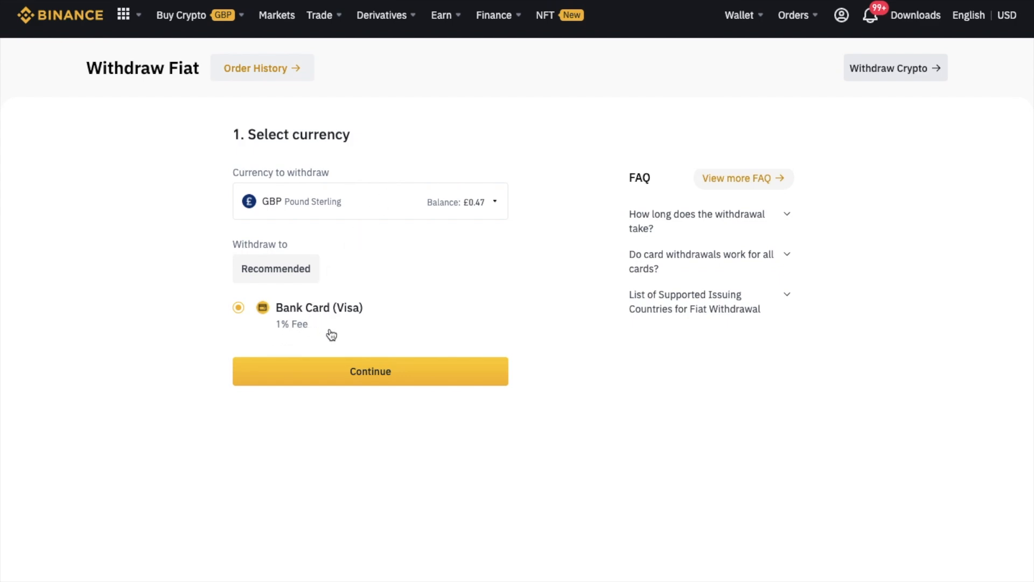
{"action": "mouse_move", "coordinate": [780, 218]}
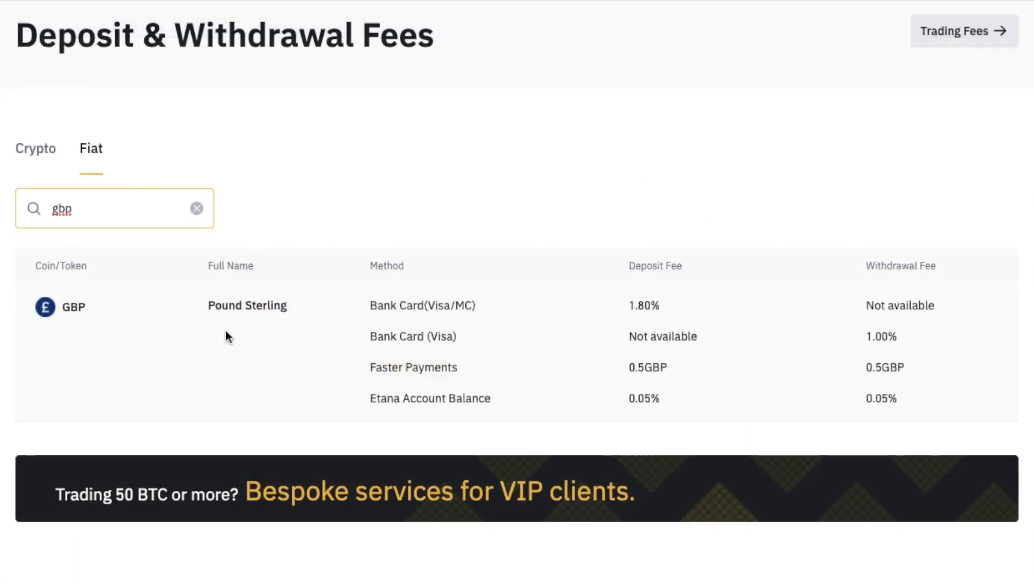
{"action": "mouse_move", "coordinate": [670, 362]}
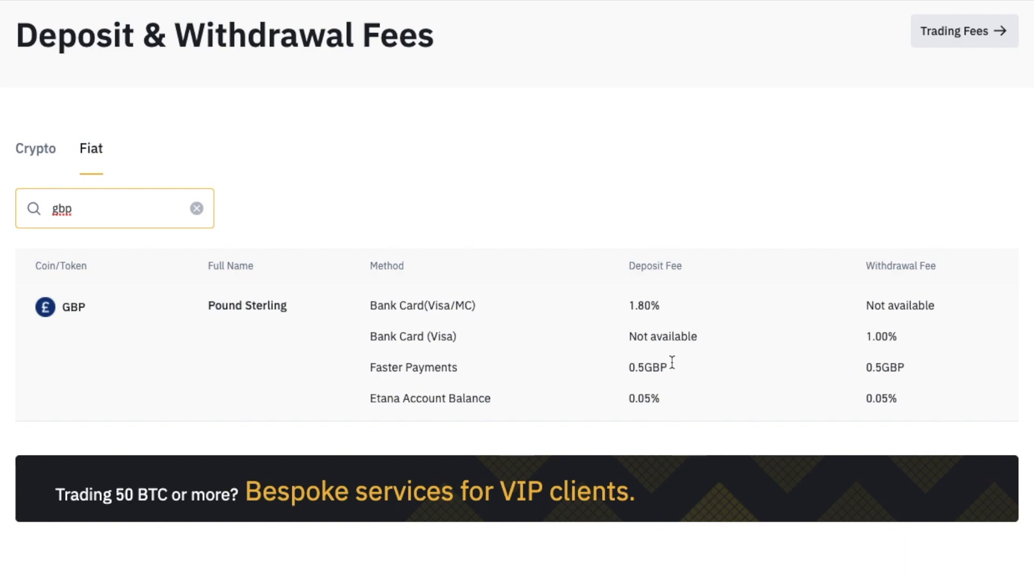
{"action": "mouse_move", "coordinate": [800, 388]}
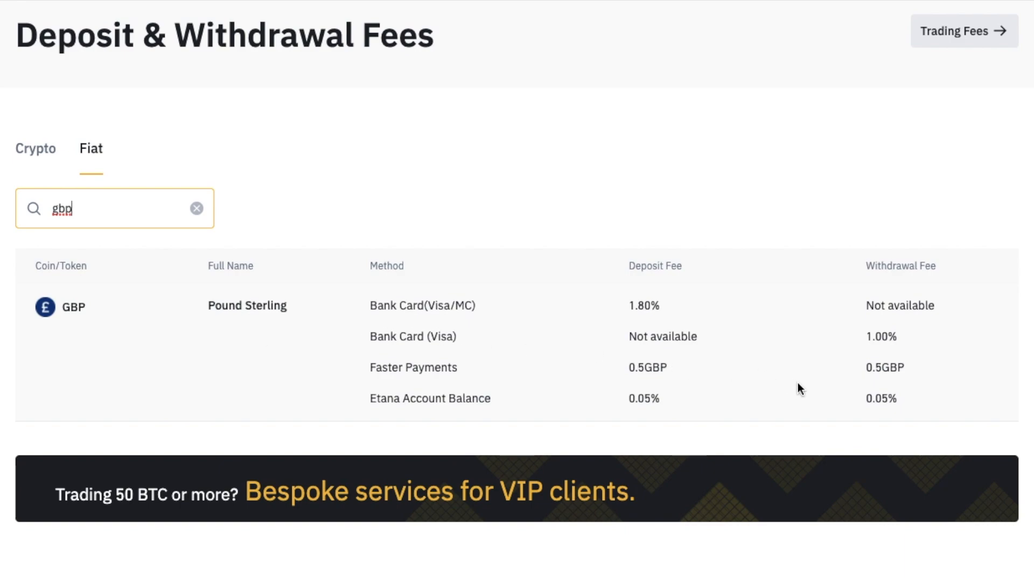
Clear the GBP search in the fiat fees table and scroll through every currency.
{"action": "left_click", "coordinate": [197, 209]}
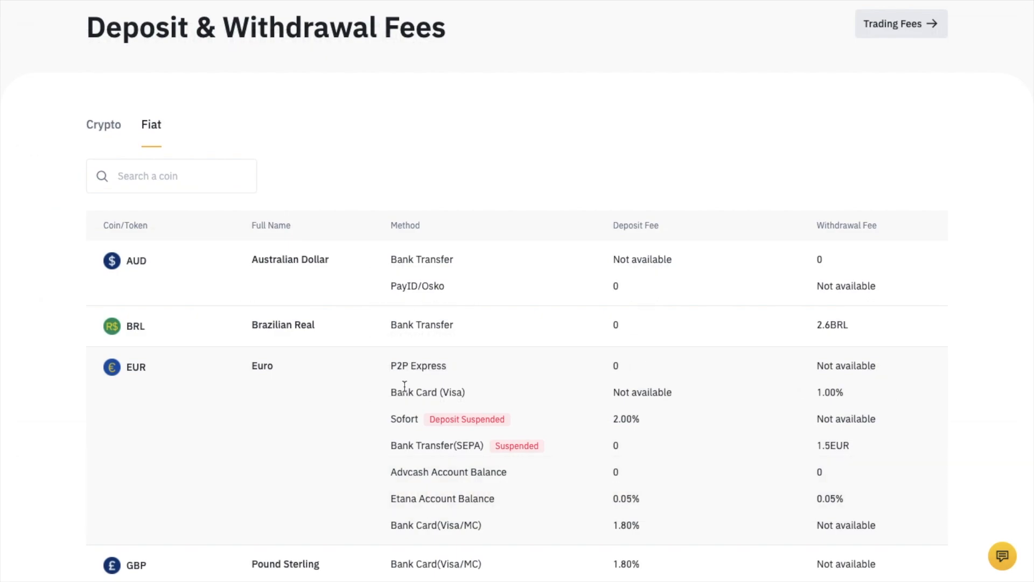
{"action": "scroll", "scroll_direction": "down", "scroll_amount": 3}
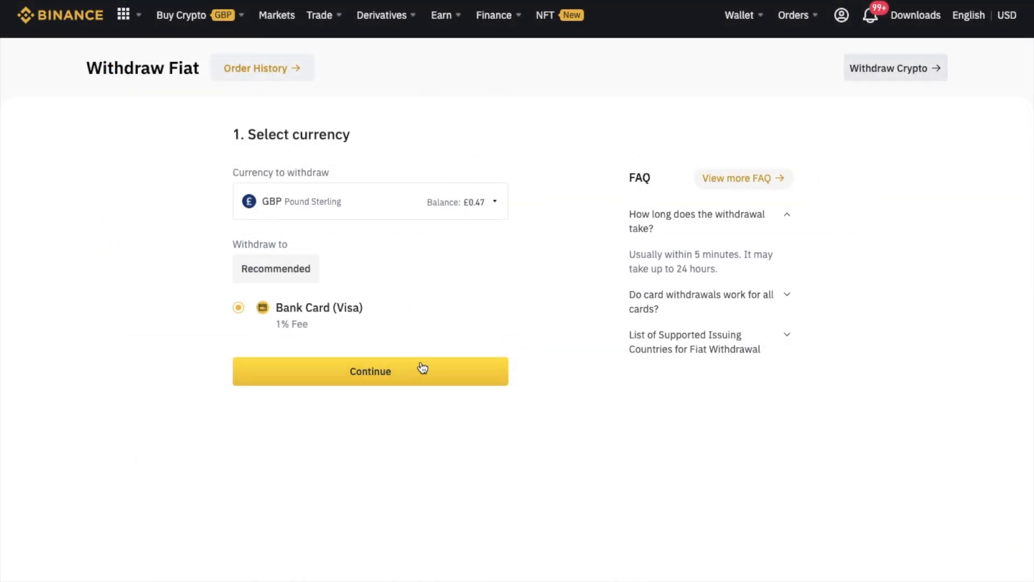
Advance the GBP withdrawal to Enter Amount with the saved Visa card, dismissing Add New Card.
{"action": "left_click", "coordinate": [370, 371]}
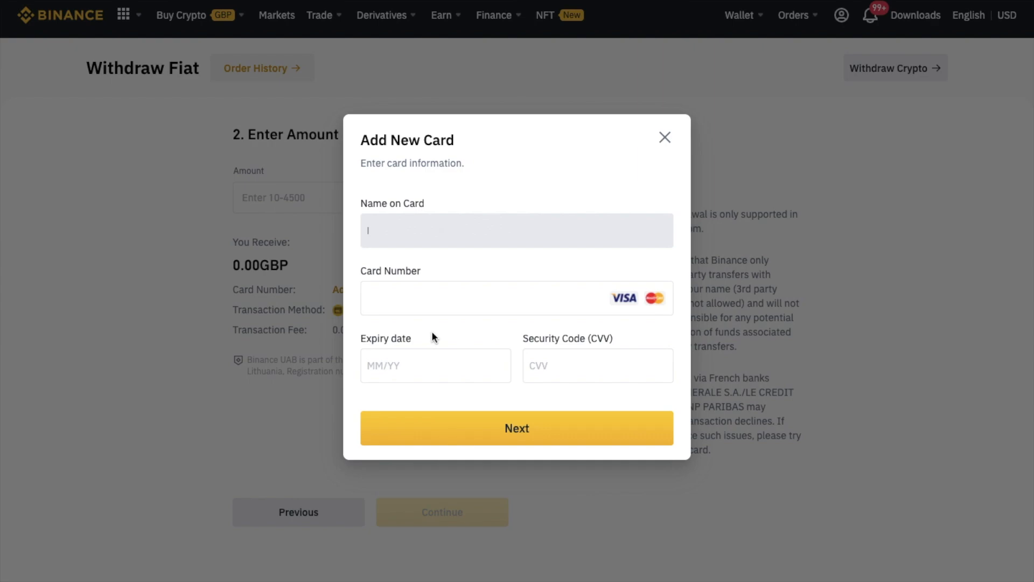
{"action": "mouse_move", "coordinate": [661, 310]}
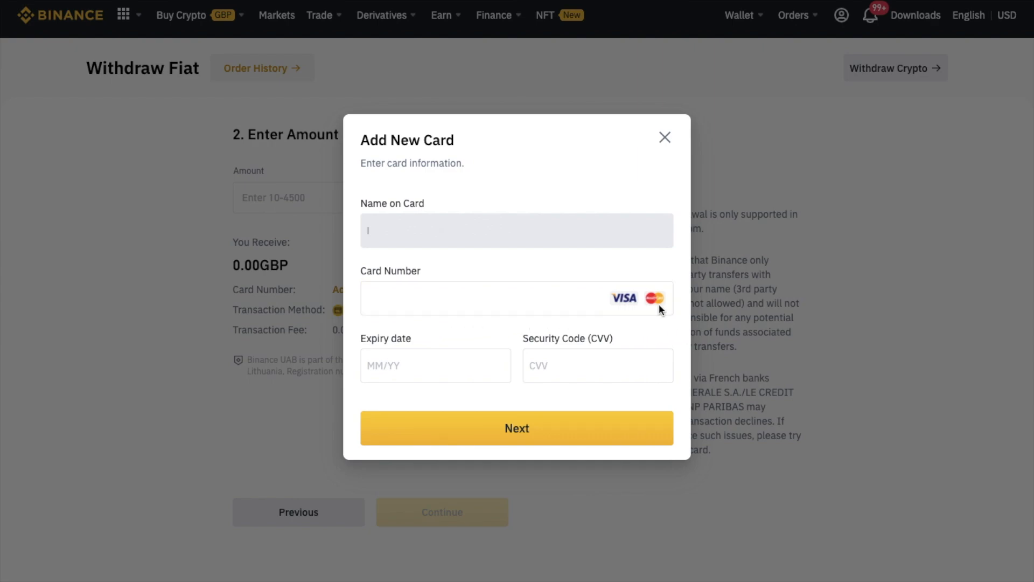
{"action": "mouse_move", "coordinate": [575, 406]}
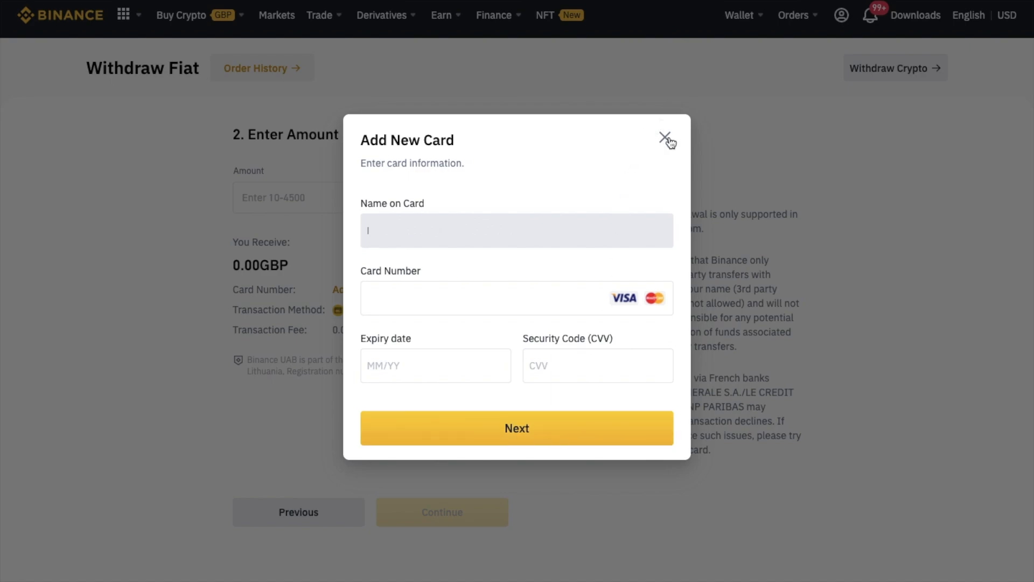
{"action": "left_click", "coordinate": [666, 139]}
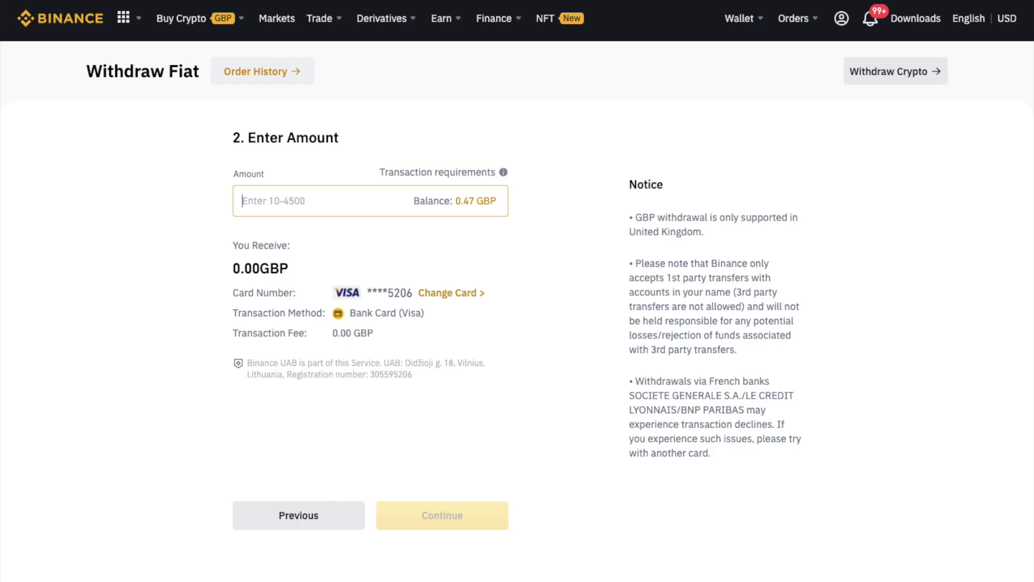
Leave the GBP withdrawal form for the Binance homepage showing live BUSD prices.
{"action": "left_click", "coordinate": [59, 15]}
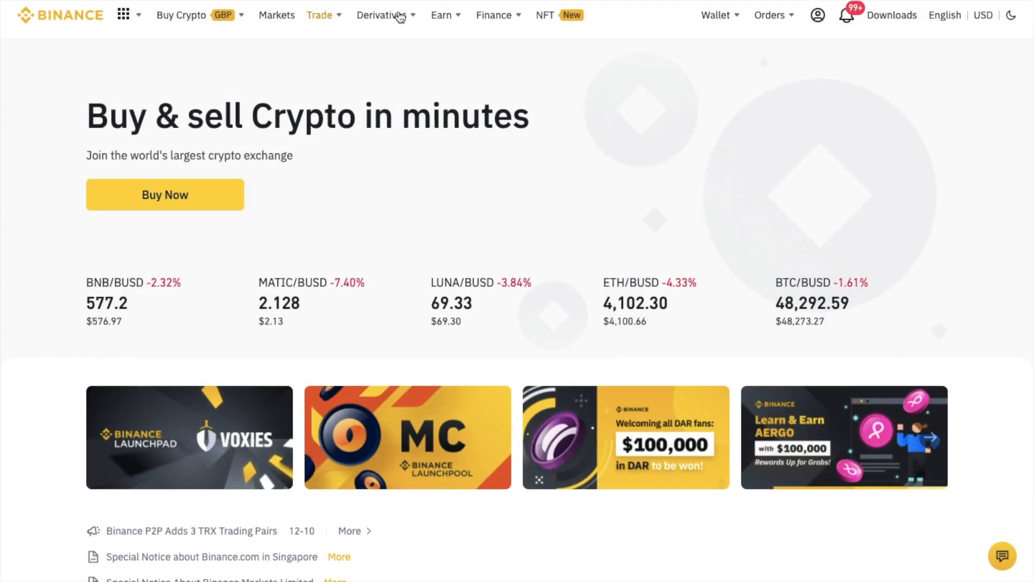
{"action": "mouse_move", "coordinate": [405, 16]}
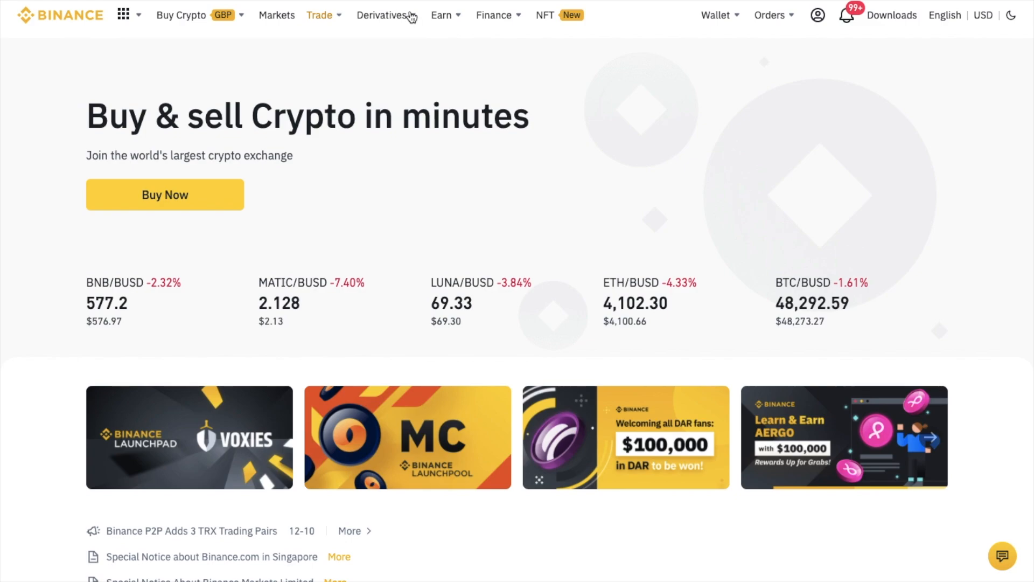
Search the Fiat and Spot balances for BTC and open its Withdraw Crypto form.
{"action": "left_click", "coordinate": [716, 15]}
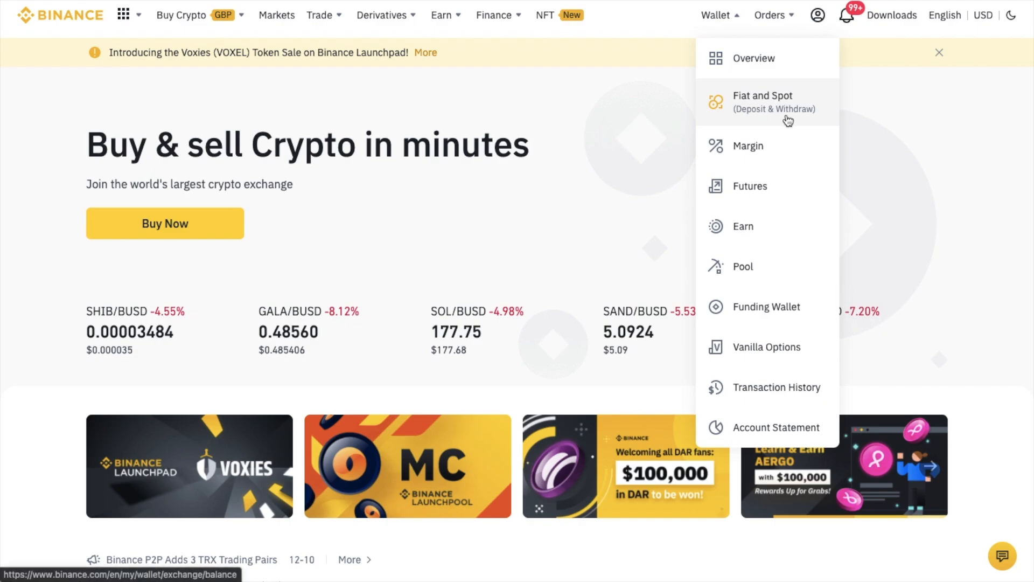
{"action": "left_click", "coordinate": [763, 101]}
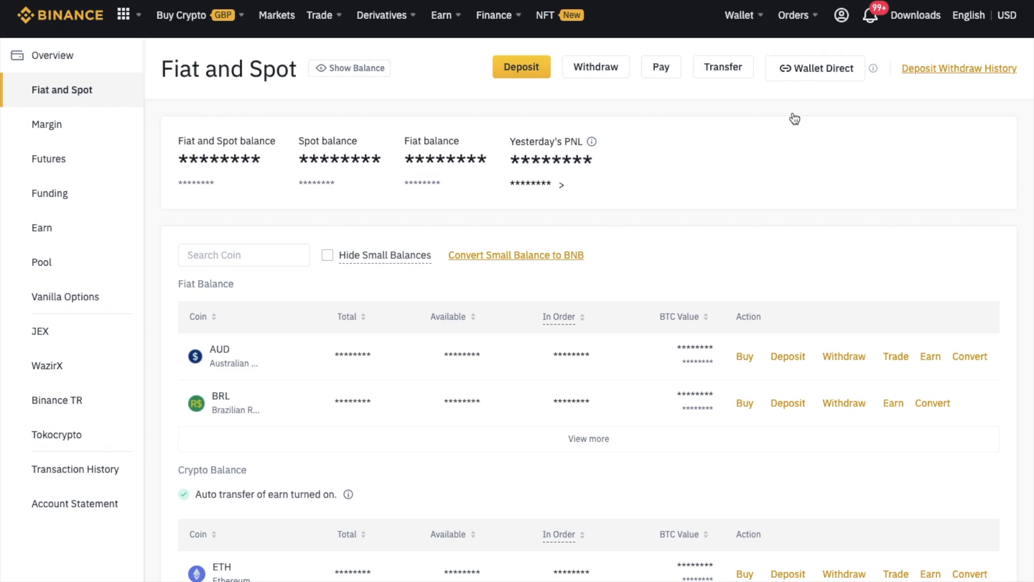
{"action": "left_click", "coordinate": [243, 256]}
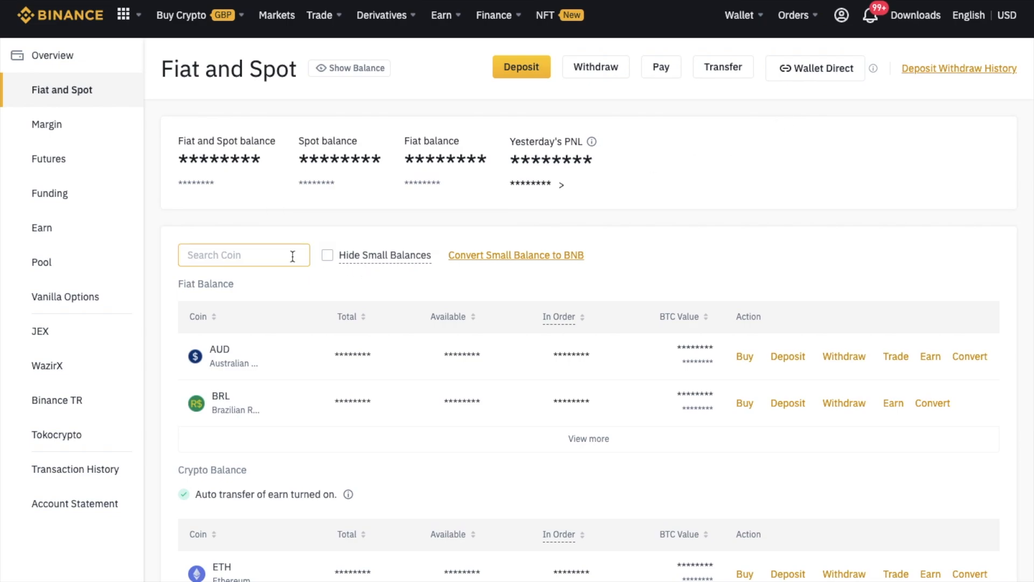
{"action": "type", "text": "b"}
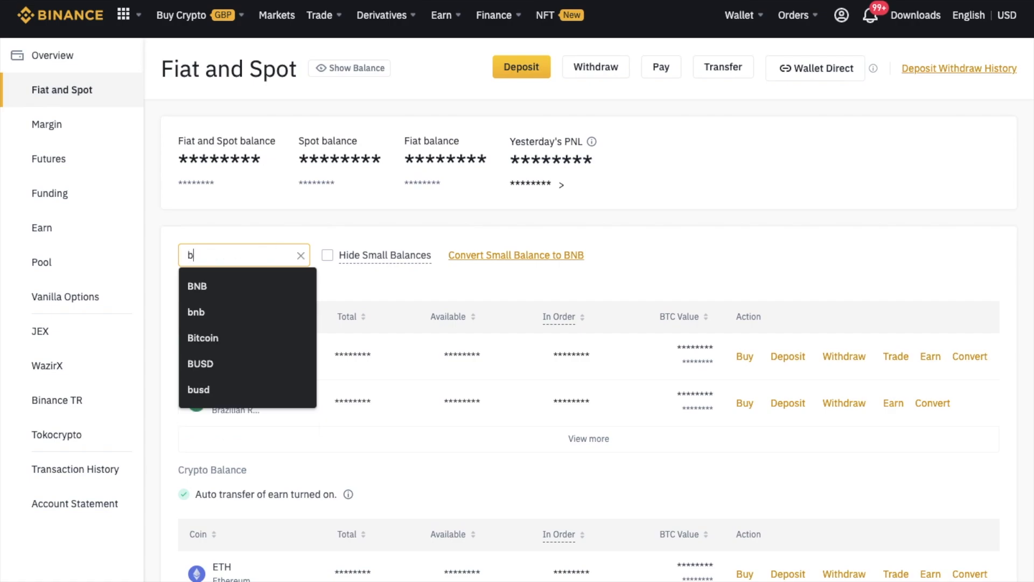
{"action": "scroll", "scroll_direction": "down", "scroll_amount": 3}
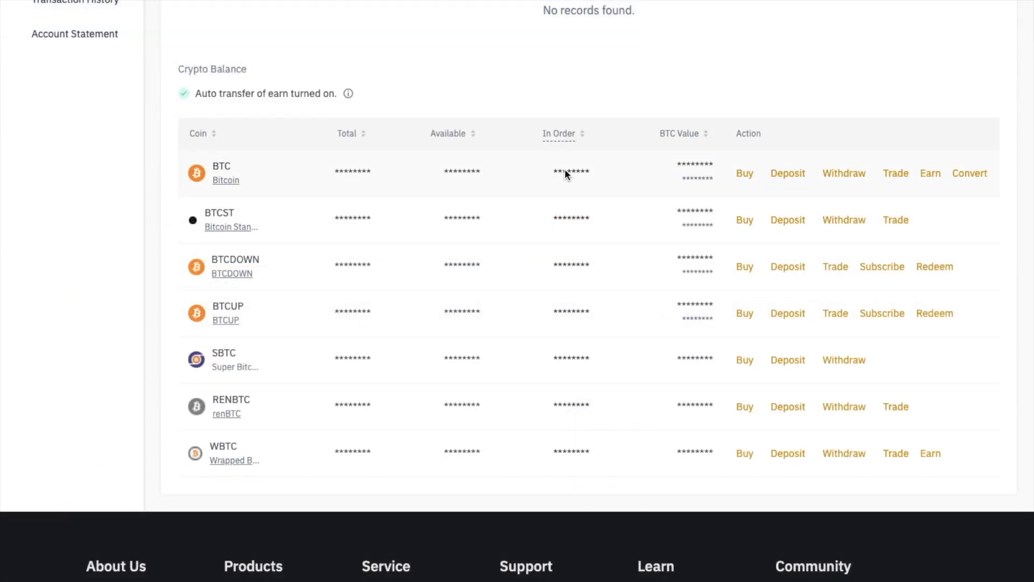
{"action": "mouse_move", "coordinate": [843, 173]}
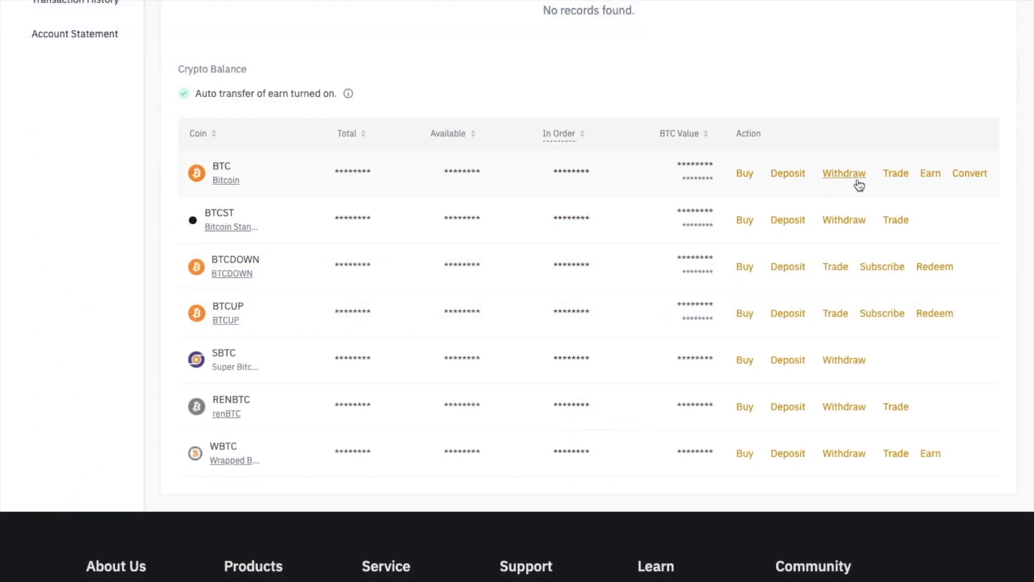
{"action": "left_click", "coordinate": [843, 173]}
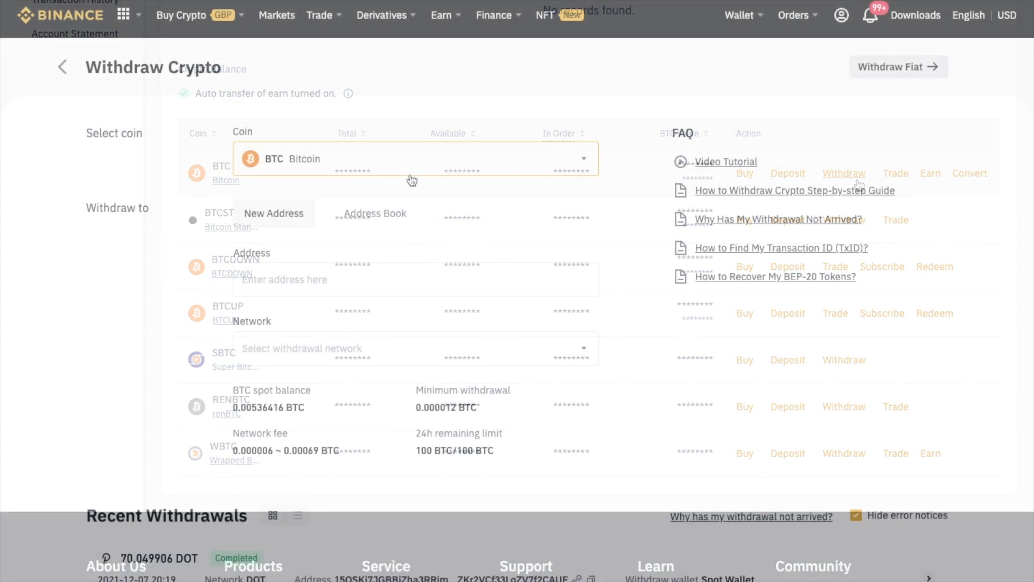
{"action": "left_click", "coordinate": [415, 158]}
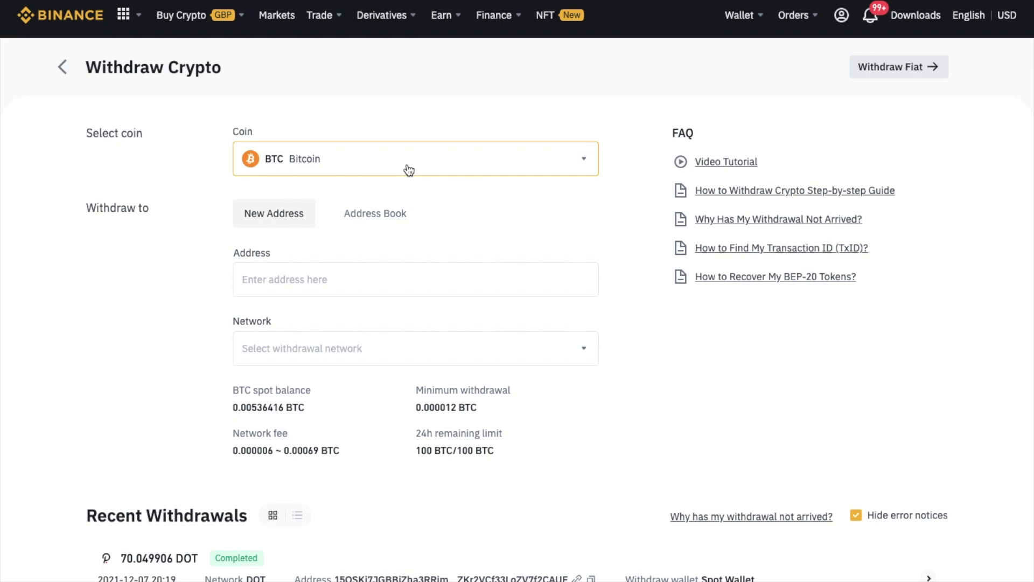
{"action": "left_click", "coordinate": [415, 279]}
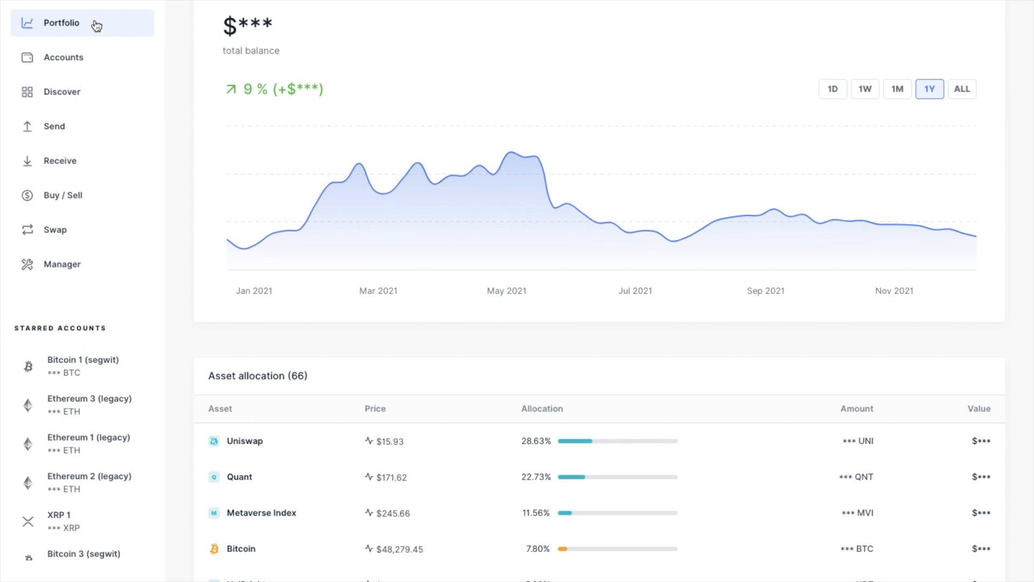
Generate and copy a receive address for the Ledger Bitcoin 1 (segwit) account.
{"action": "left_click", "coordinate": [59, 161]}
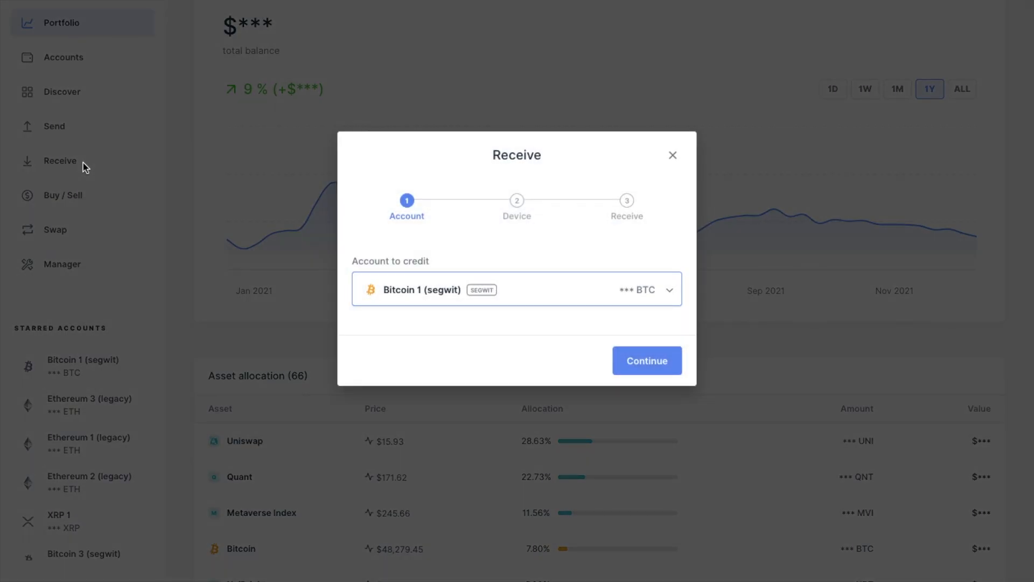
{"action": "left_click", "coordinate": [668, 288]}
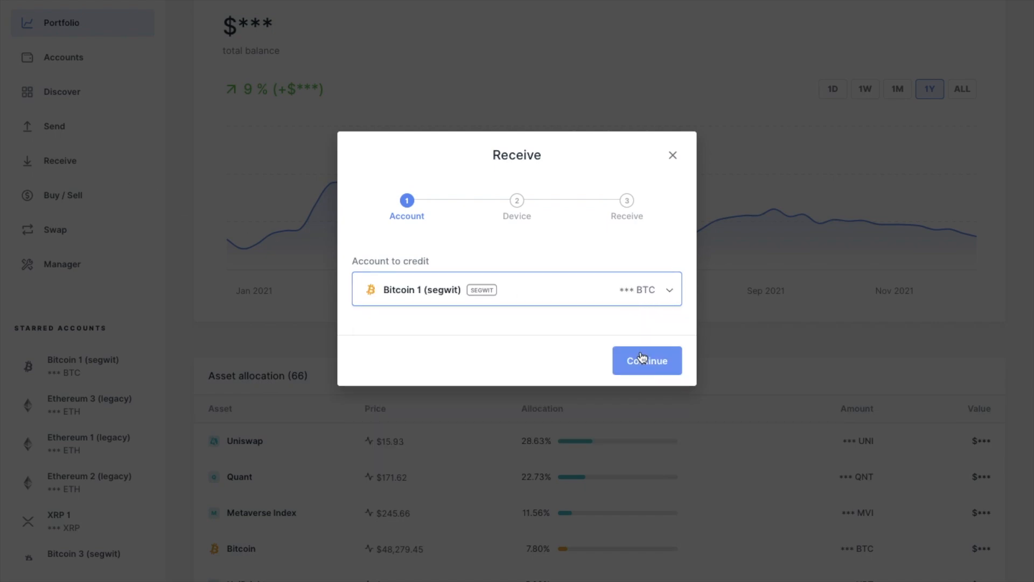
{"action": "left_click", "coordinate": [647, 361]}
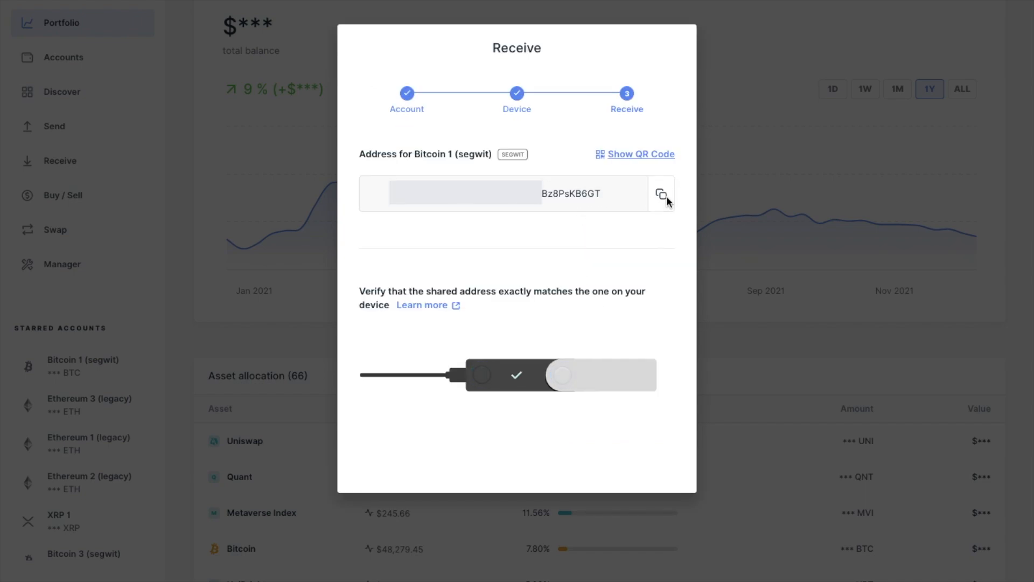
{"action": "left_click", "coordinate": [661, 193]}
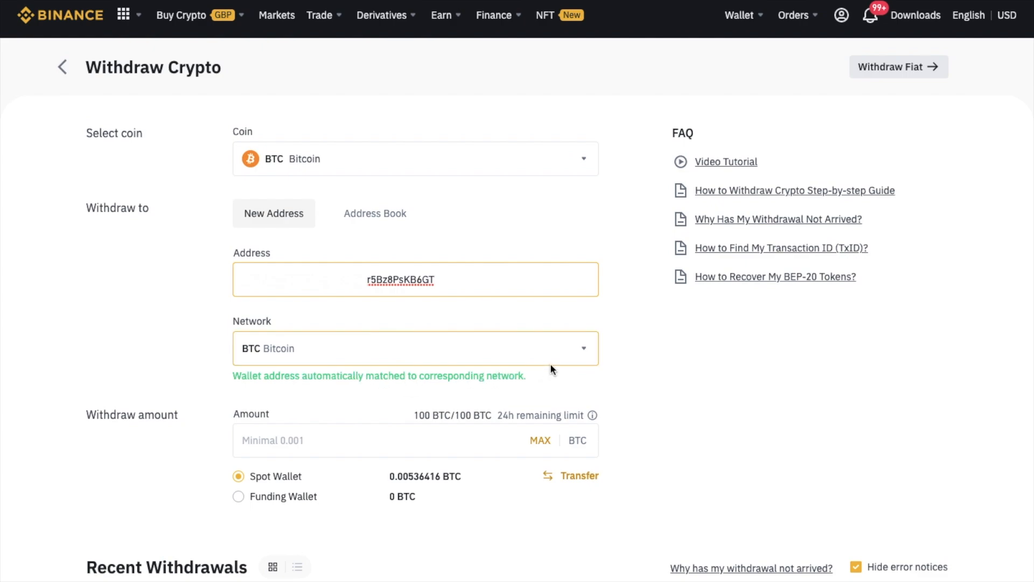
{"action": "mouse_move", "coordinate": [561, 379]}
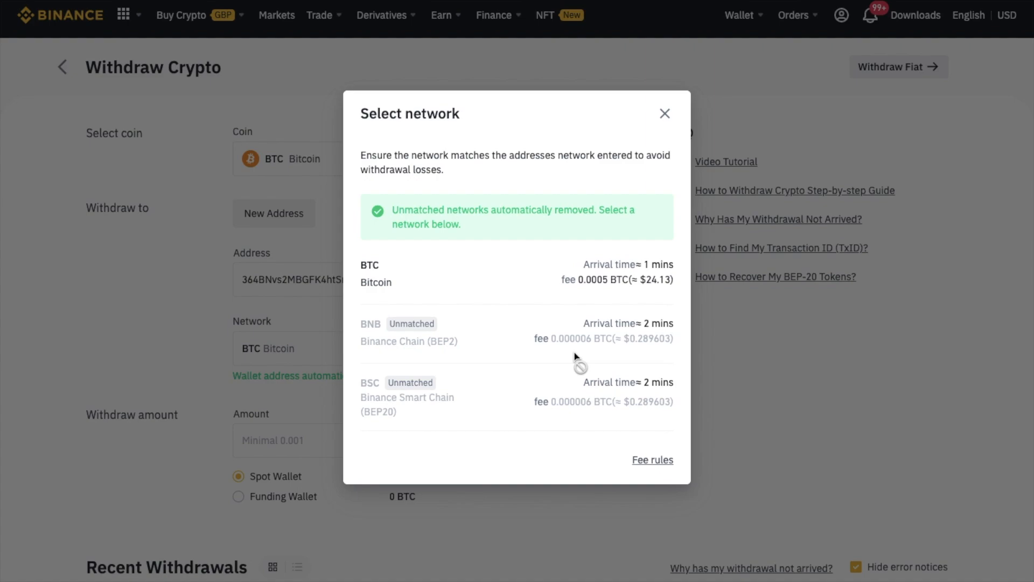
{"action": "mouse_move", "coordinate": [485, 283]}
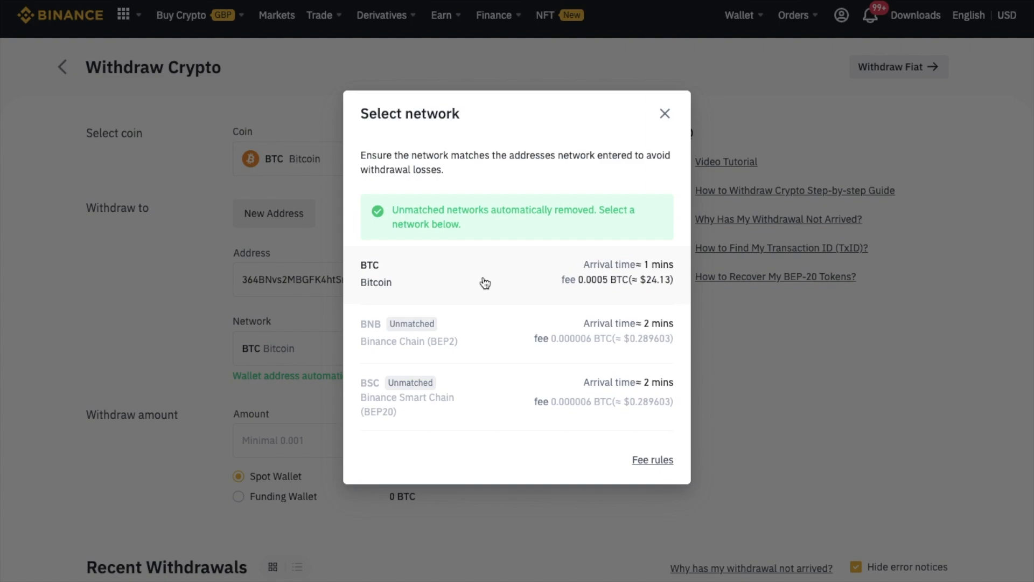
Choose the BTC Bitcoin network (0.0005 BTC fee) for the pasted Ledger address.
{"action": "left_click", "coordinate": [652, 460]}
{"action": "type", "text": "b"}
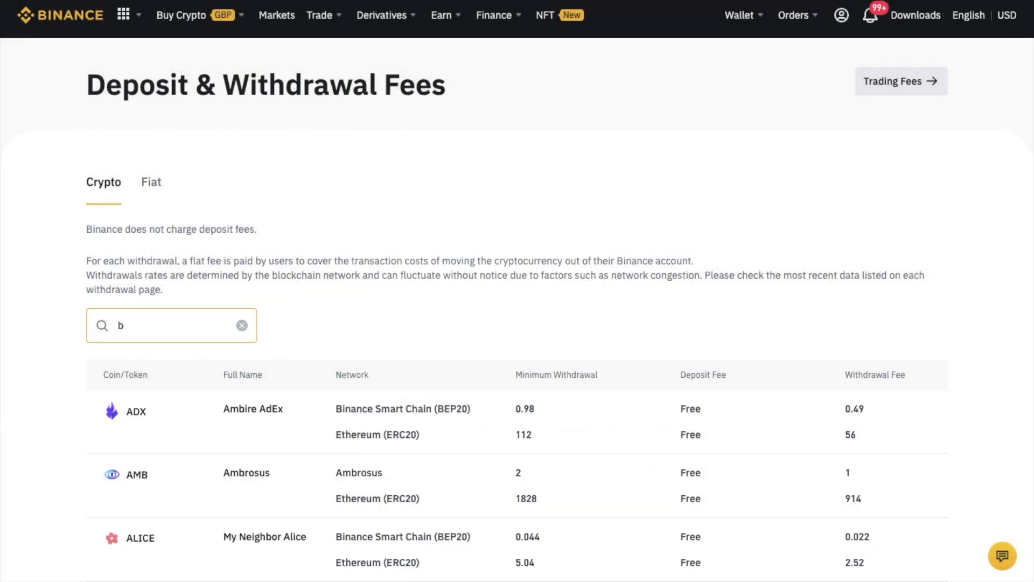
{"action": "type", "text": "tc"}
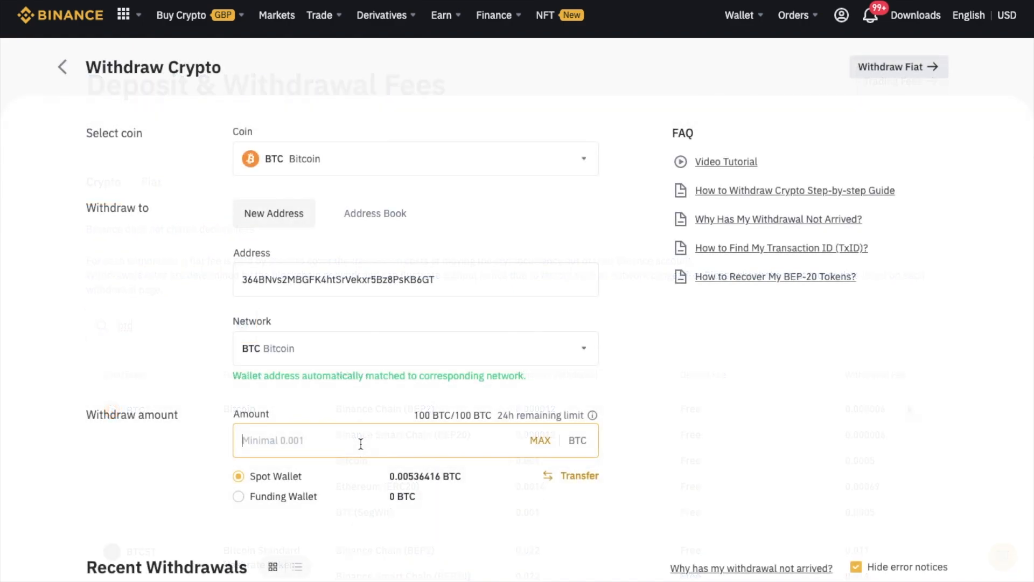
Enter 0.002 BTC as the amount, leaving 0.0015 BTC after the network fee.
{"action": "type", "text": "0.002"}
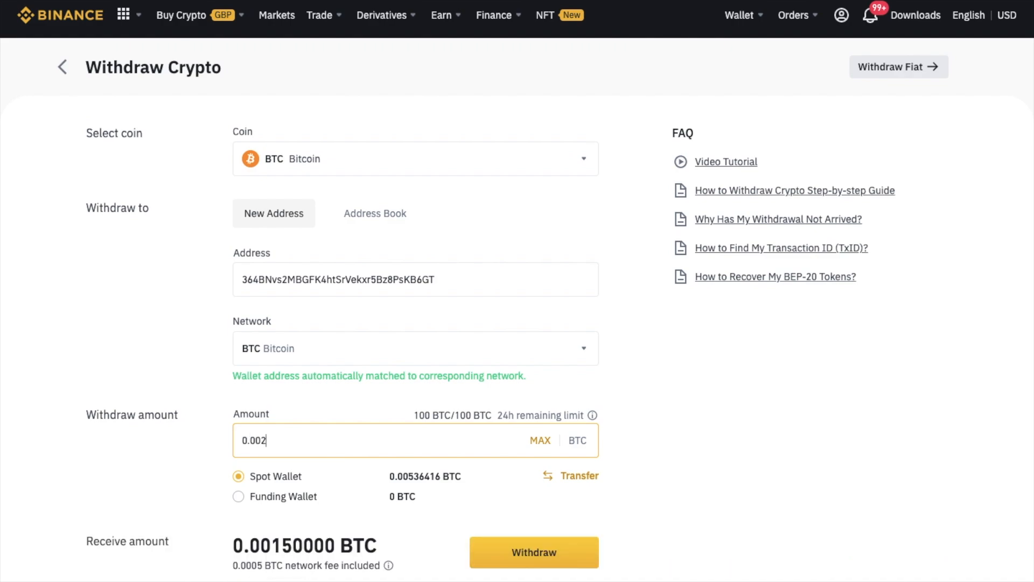
{"action": "left_click", "coordinate": [533, 552]}
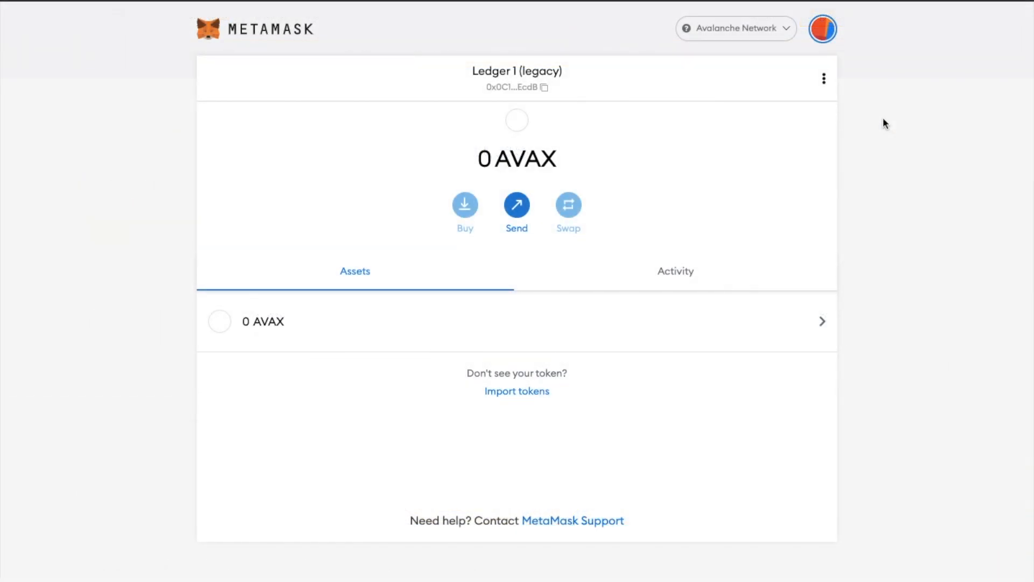
{"action": "mouse_move", "coordinate": [898, 177]}
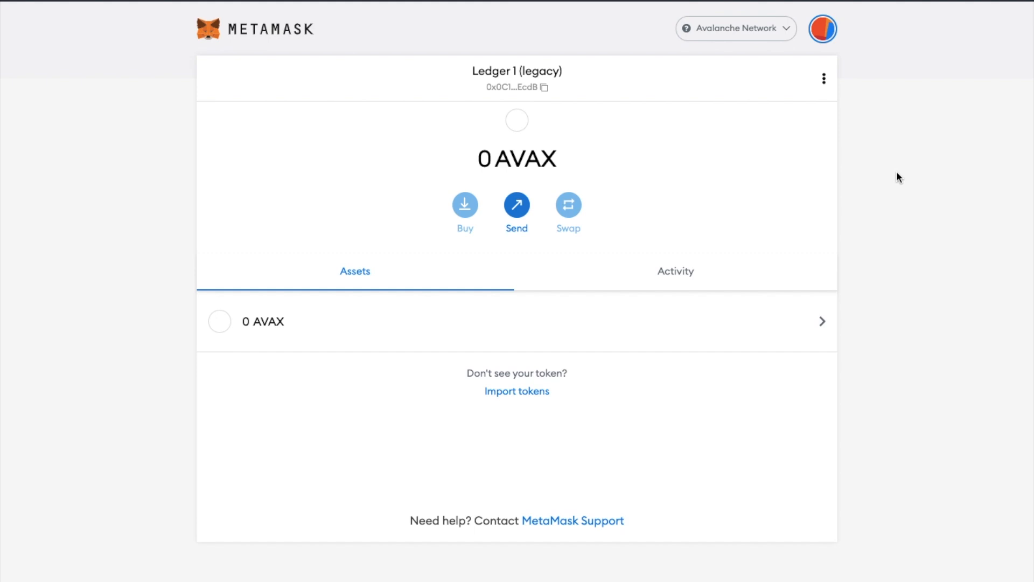
{"action": "mouse_move", "coordinate": [737, 201]}
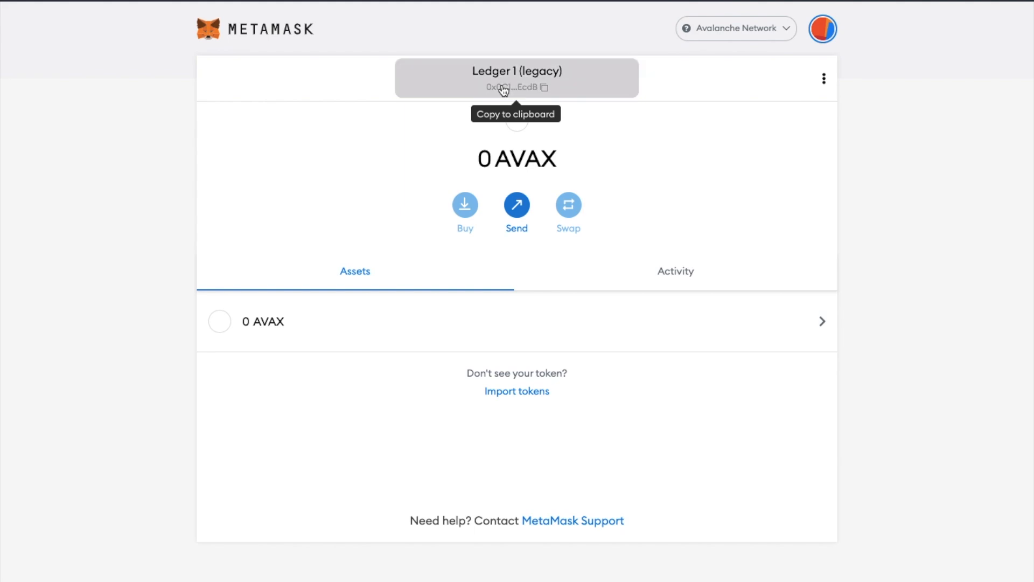
Copy the Ledger 1 (legacy) account address from MetaMask on Avalanche Network.
{"action": "left_click", "coordinate": [517, 87]}
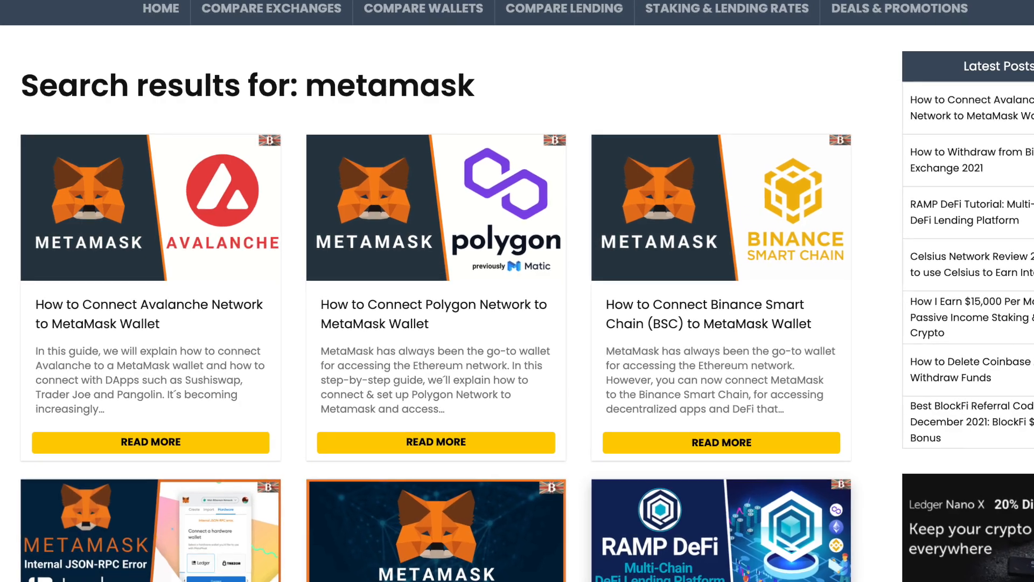
Scroll the blog's metamask search results down to the Avalanche-to-MetaMask connection guide.
{"action": "scroll", "scroll_direction": "down", "scroll_amount": 3}
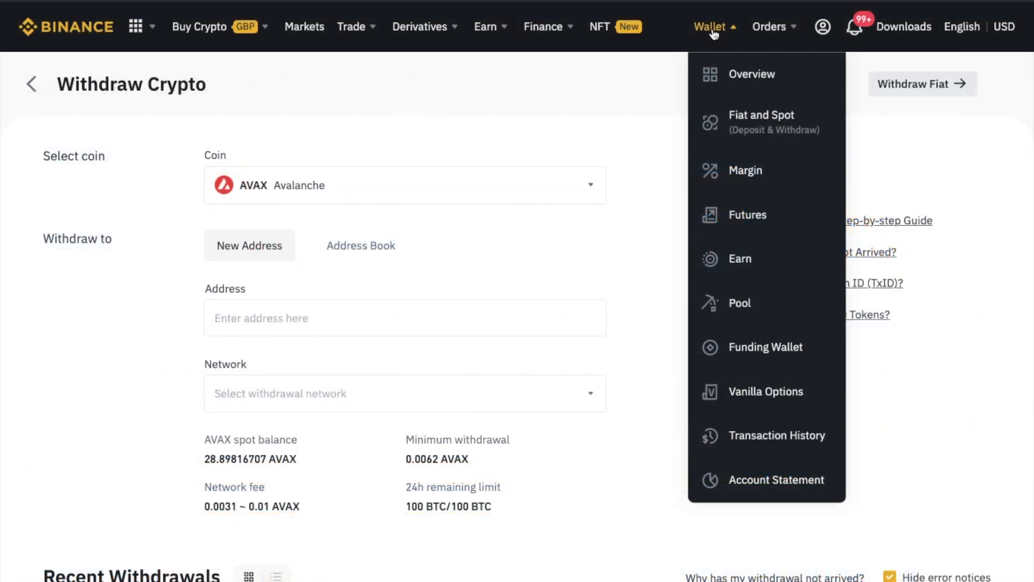
{"action": "mouse_move", "coordinate": [767, 122]}
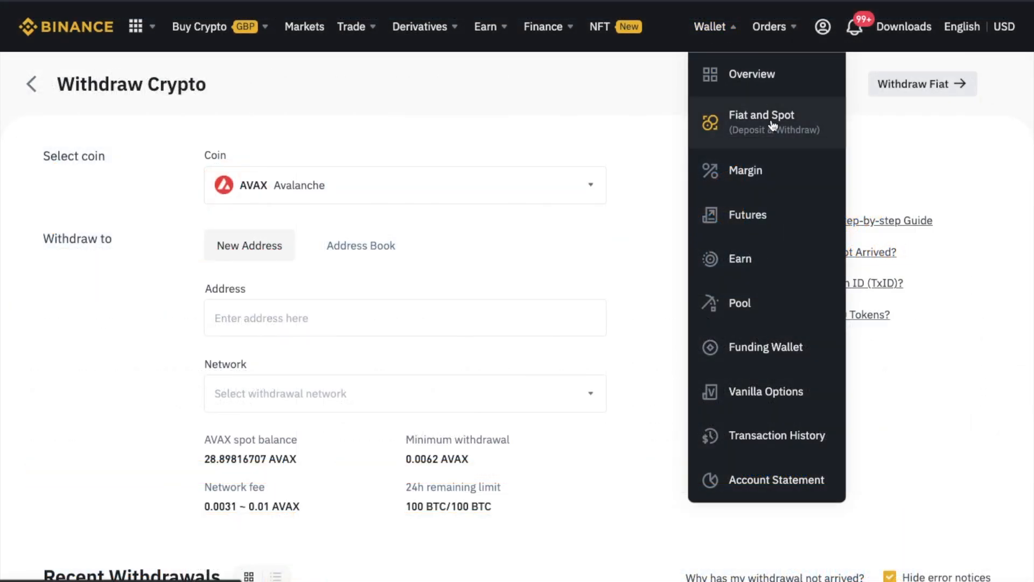
{"action": "left_click", "coordinate": [405, 318]}
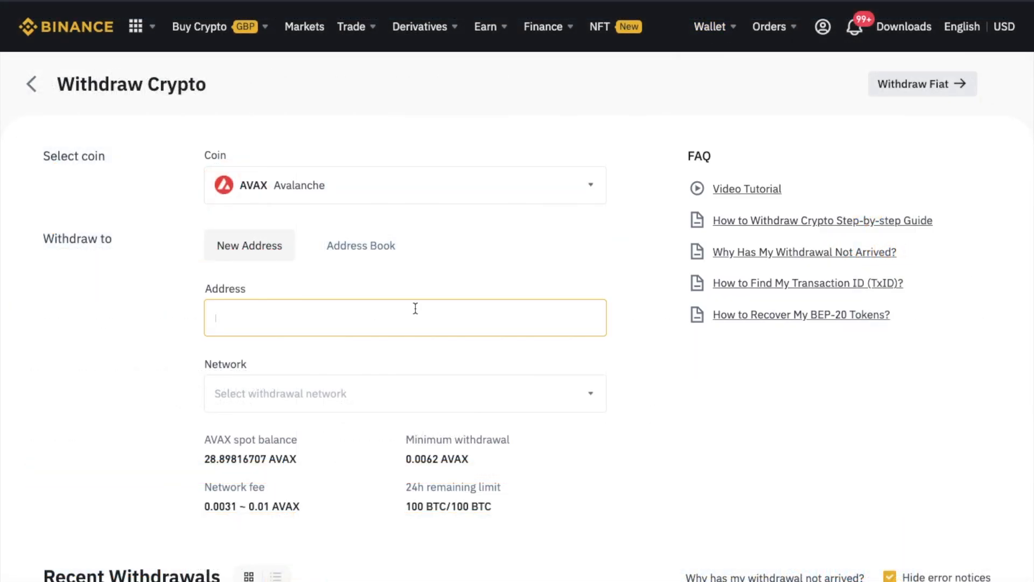
{"action": "type", "text": "3f76602EcdB"}
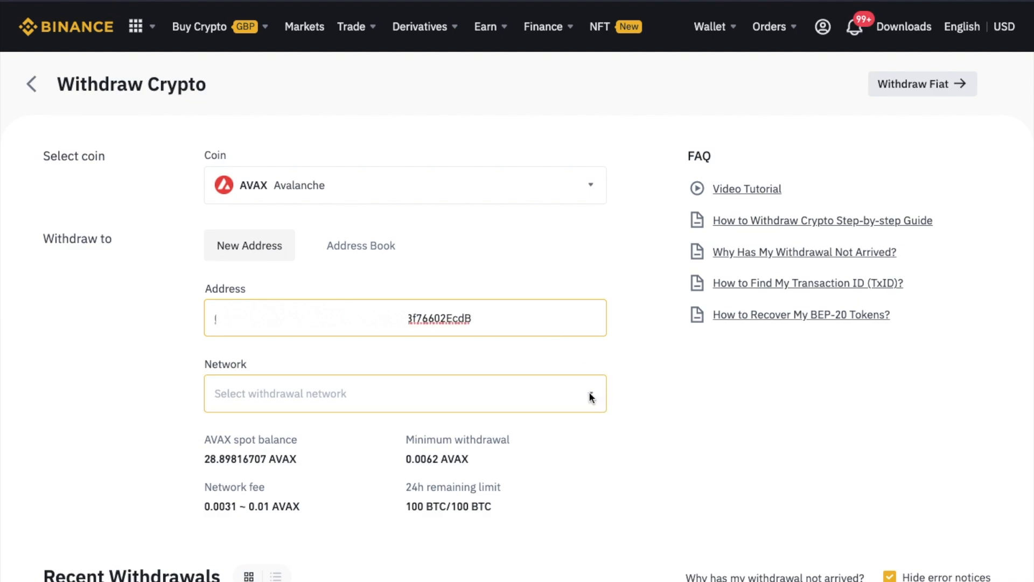
{"action": "left_click", "coordinate": [403, 393]}
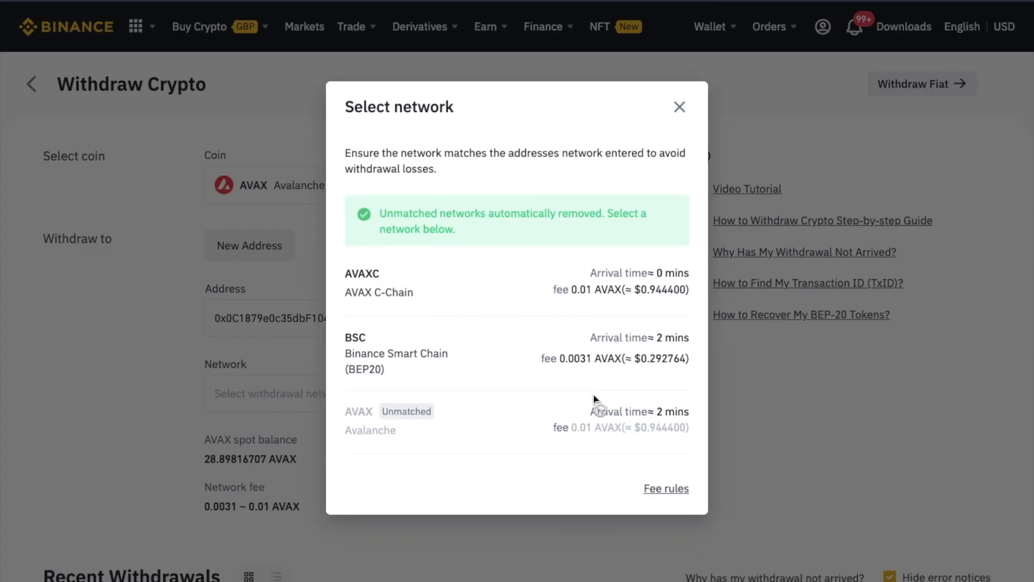
{"action": "mouse_move", "coordinate": [565, 464]}
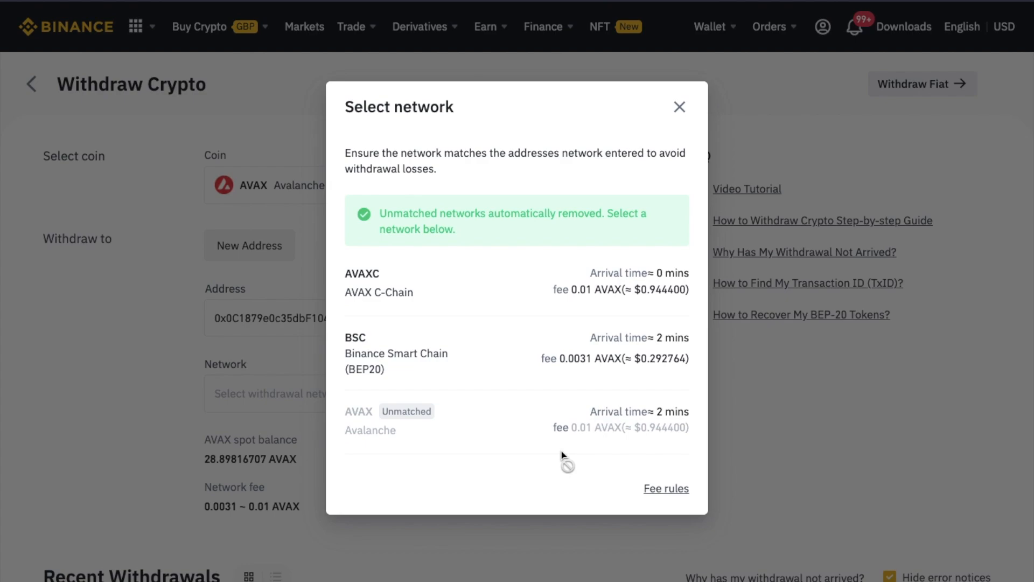
{"action": "mouse_move", "coordinate": [530, 295]}
{"action": "type", "text": "1"}
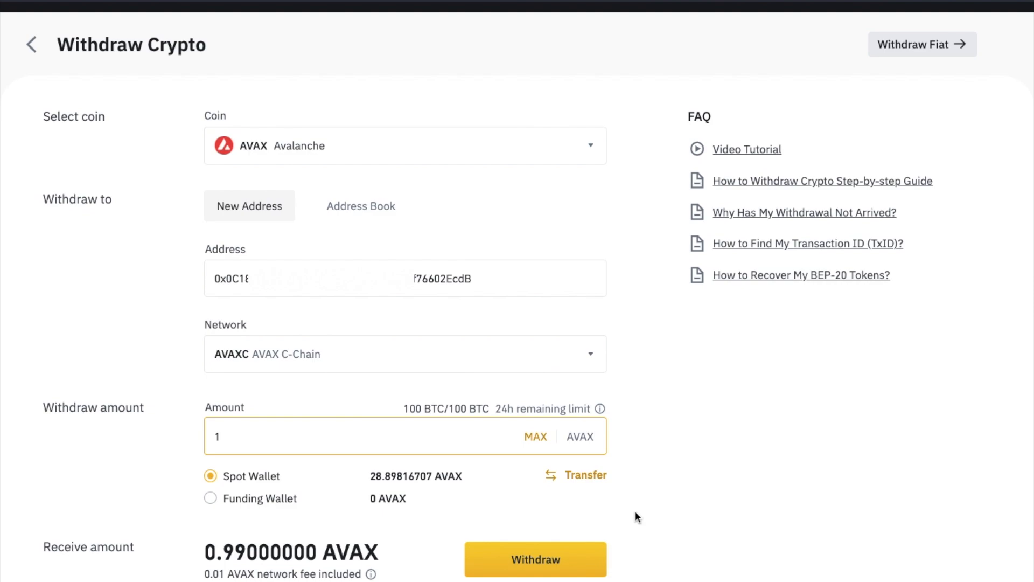
{"action": "mouse_move", "coordinate": [535, 559]}
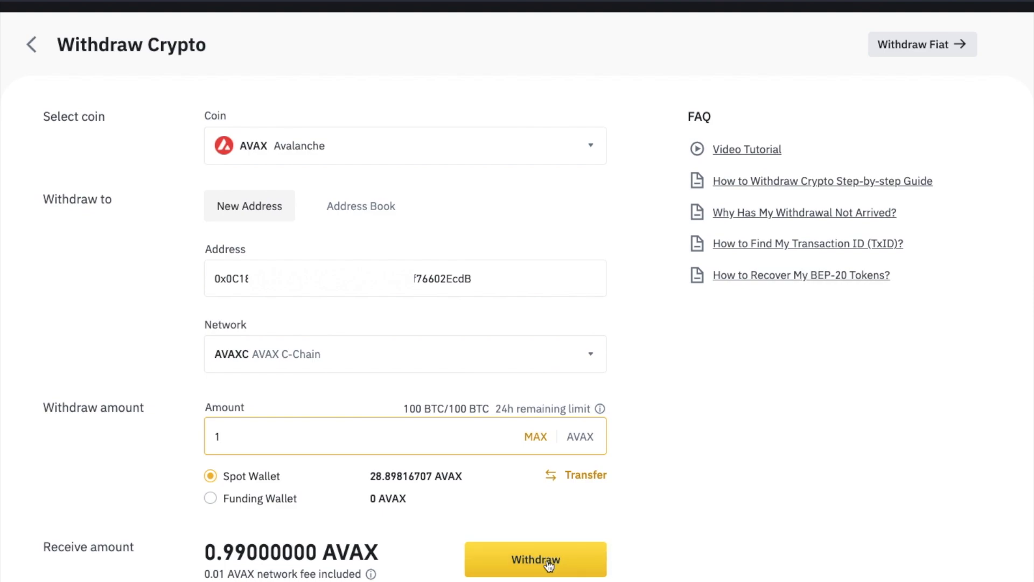
{"action": "left_click", "coordinate": [535, 560]}
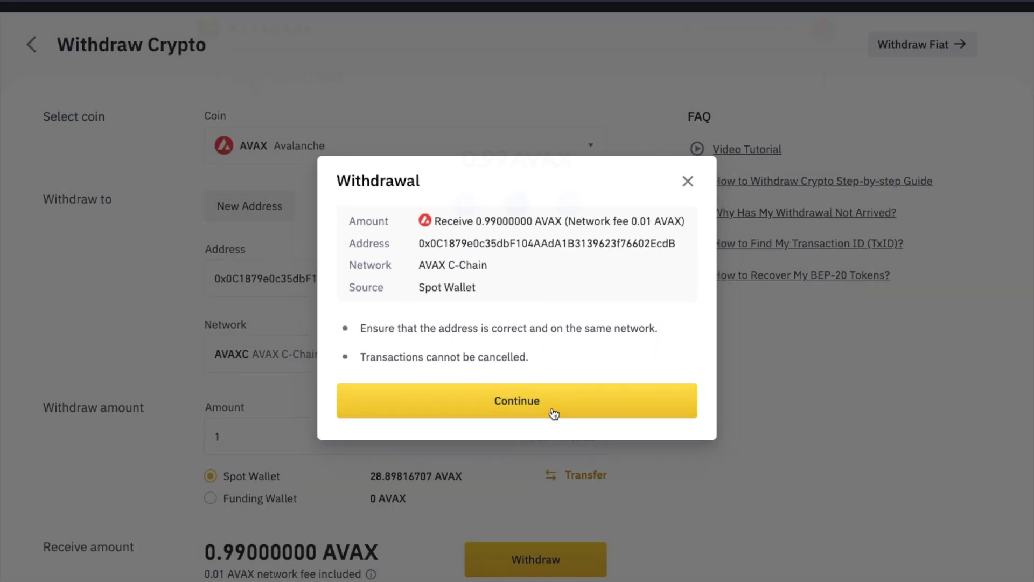
{"action": "left_click", "coordinate": [517, 400]}
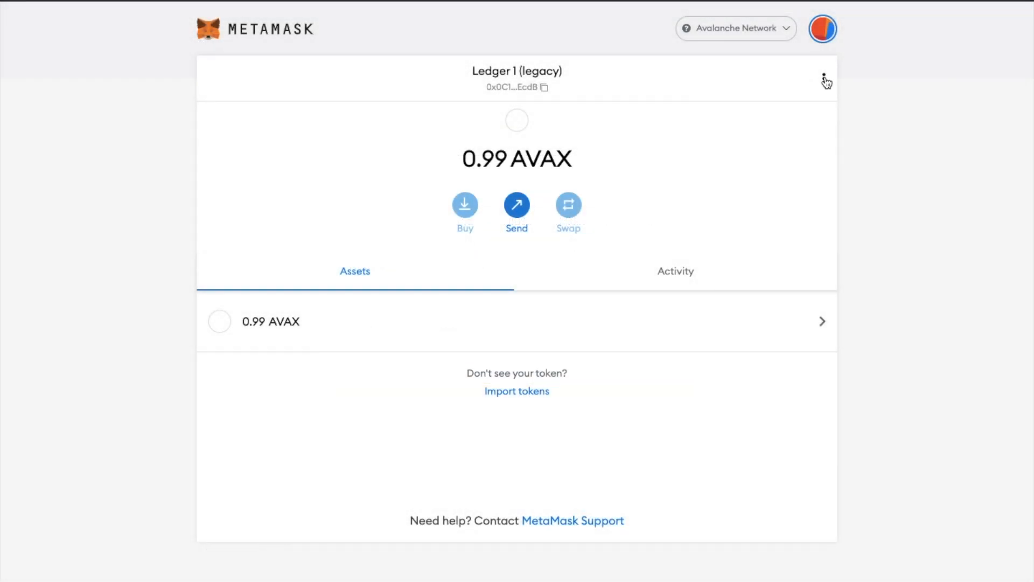